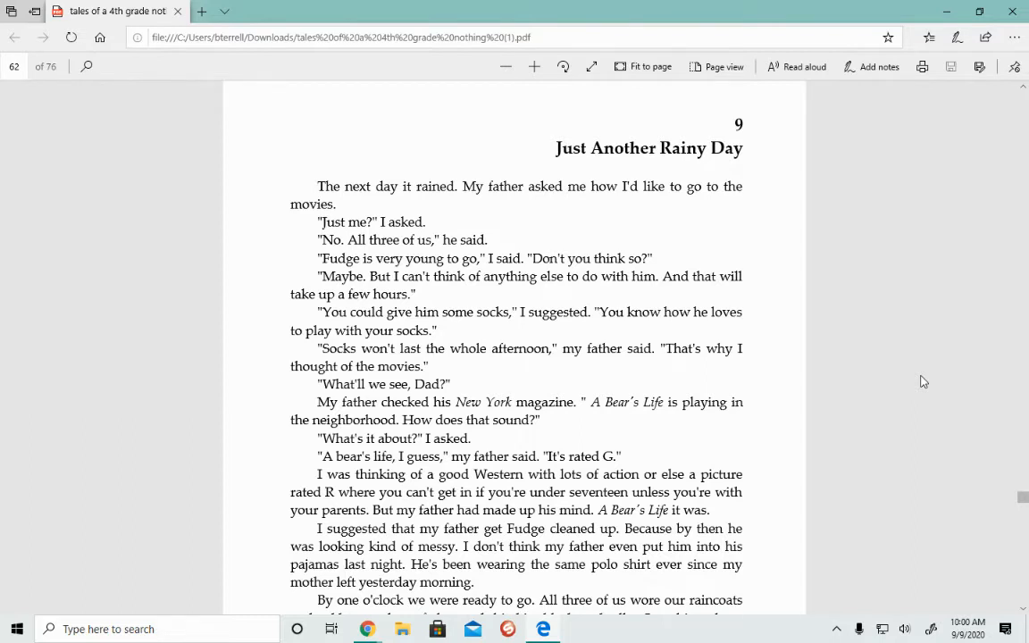
mouse_move(924, 379)
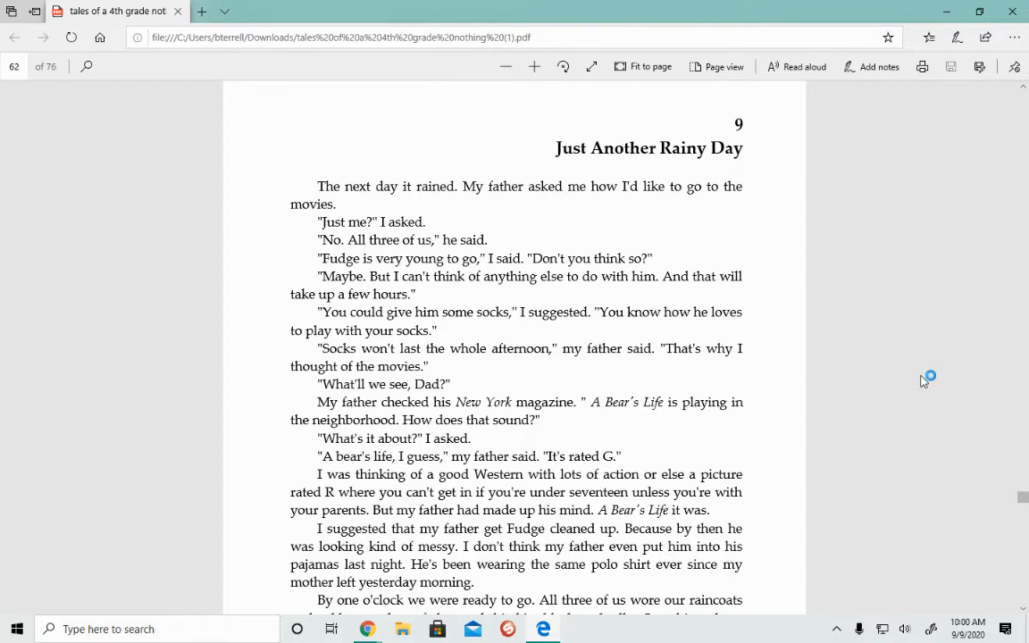
mouse_move(924, 380)
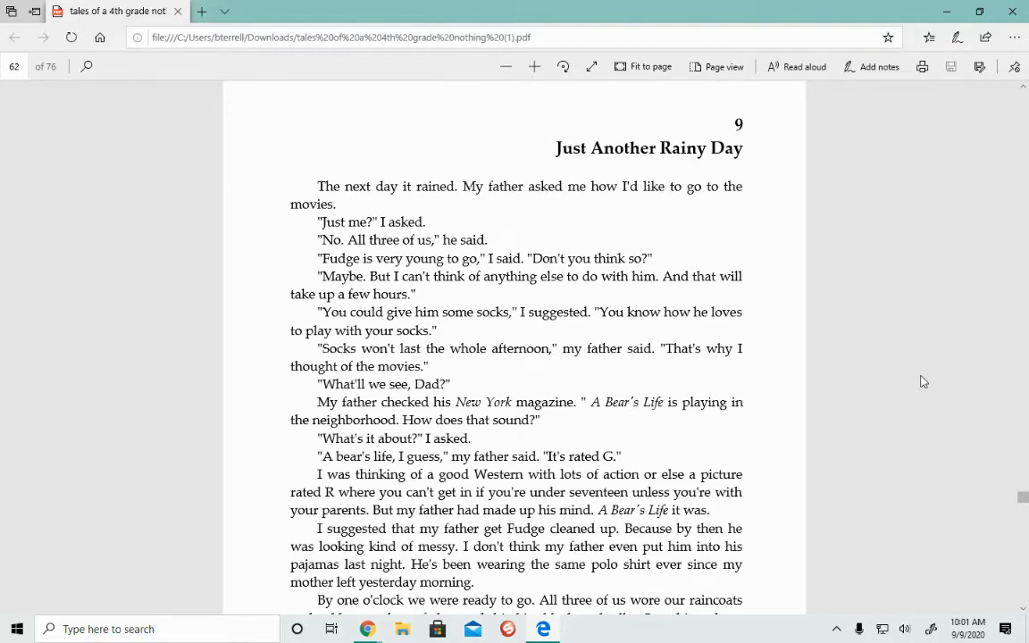
scroll(down, 3)
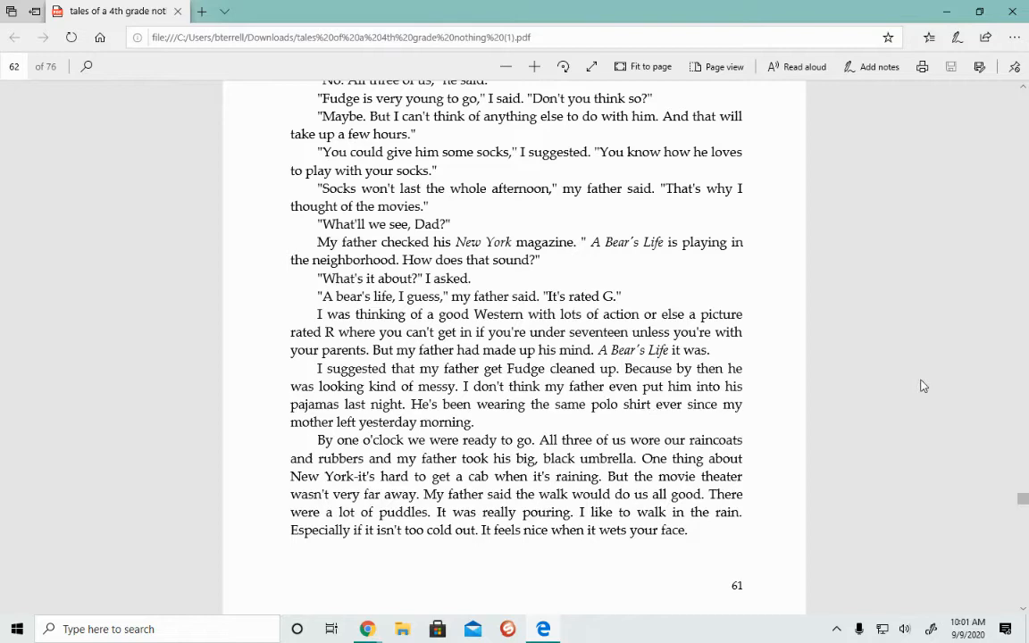
scroll(down, 3)
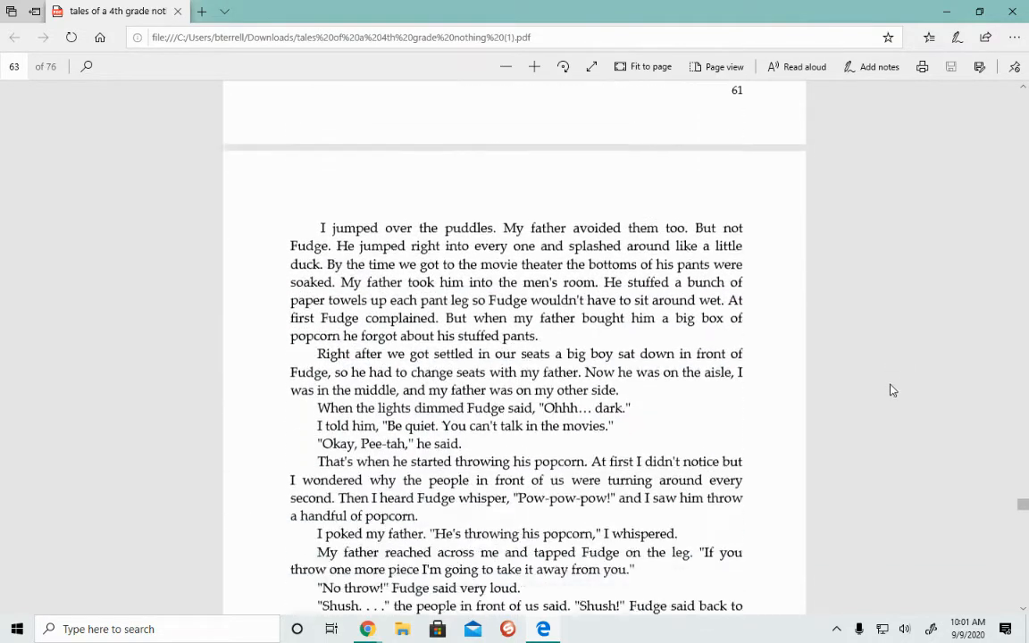
scroll(down, 3)
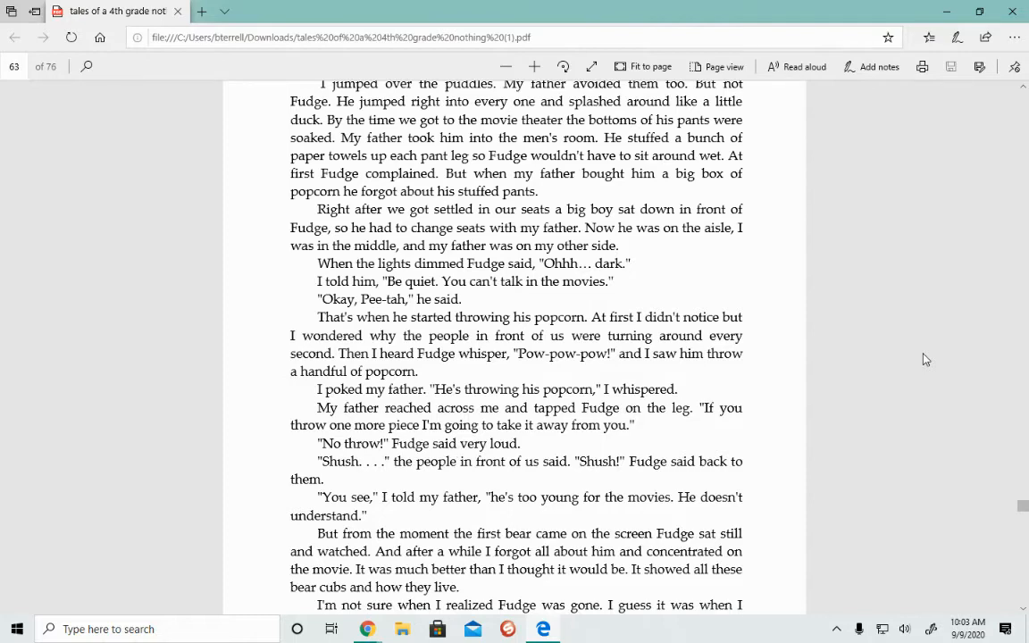
scroll(down, 3)
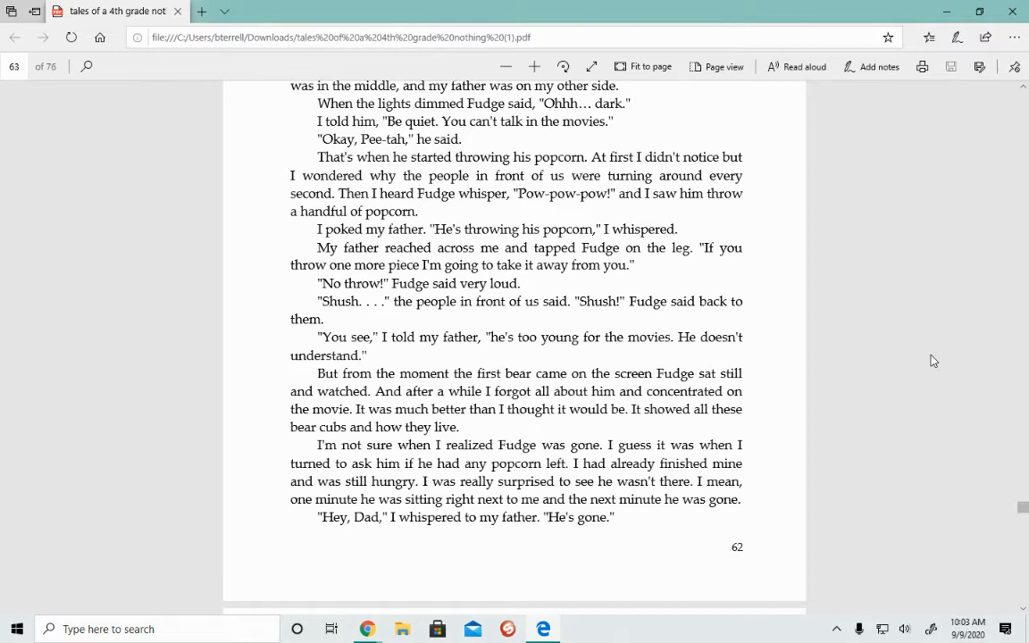
scroll(down, 3)
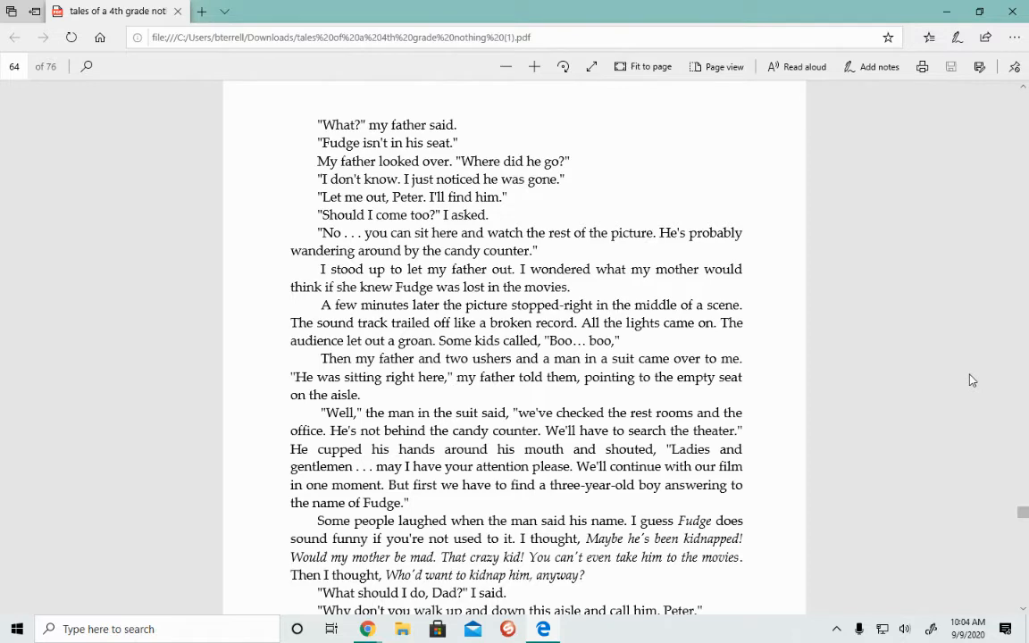
scroll(down, 3)
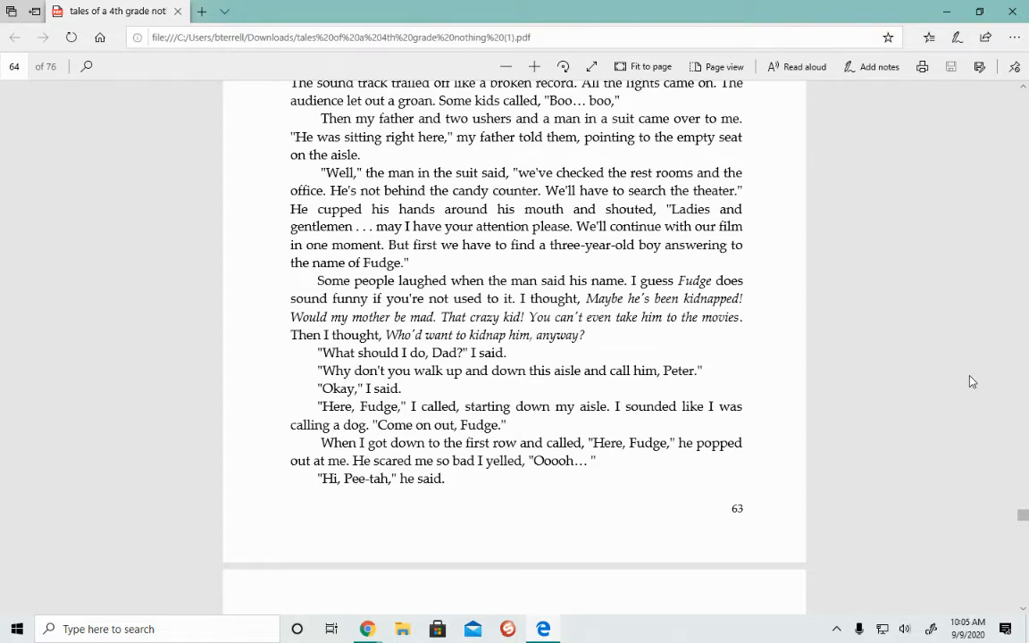
scroll(down, 3)
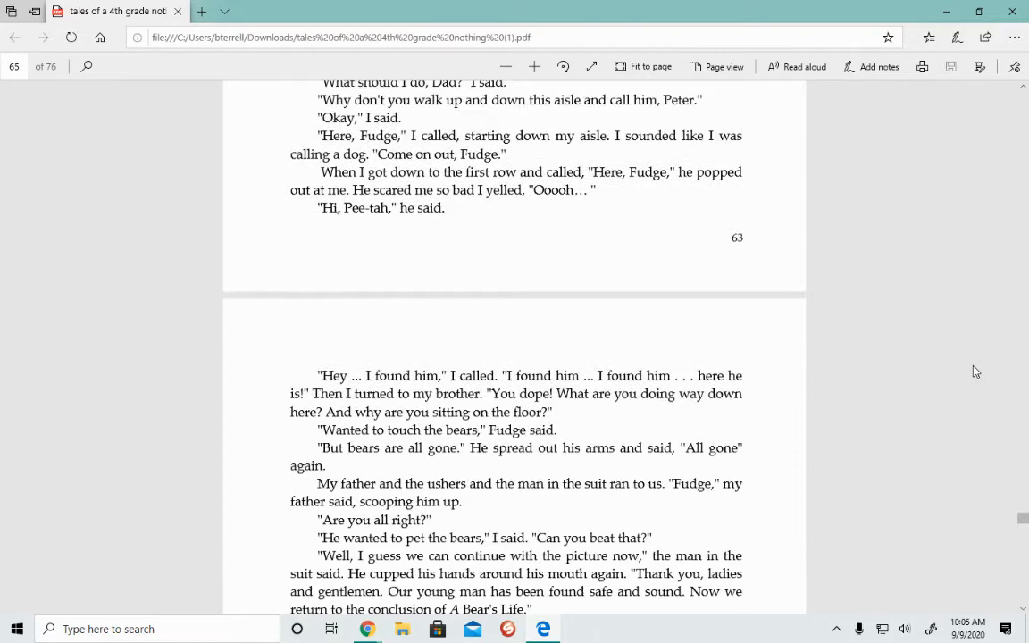
scroll(down, 3)
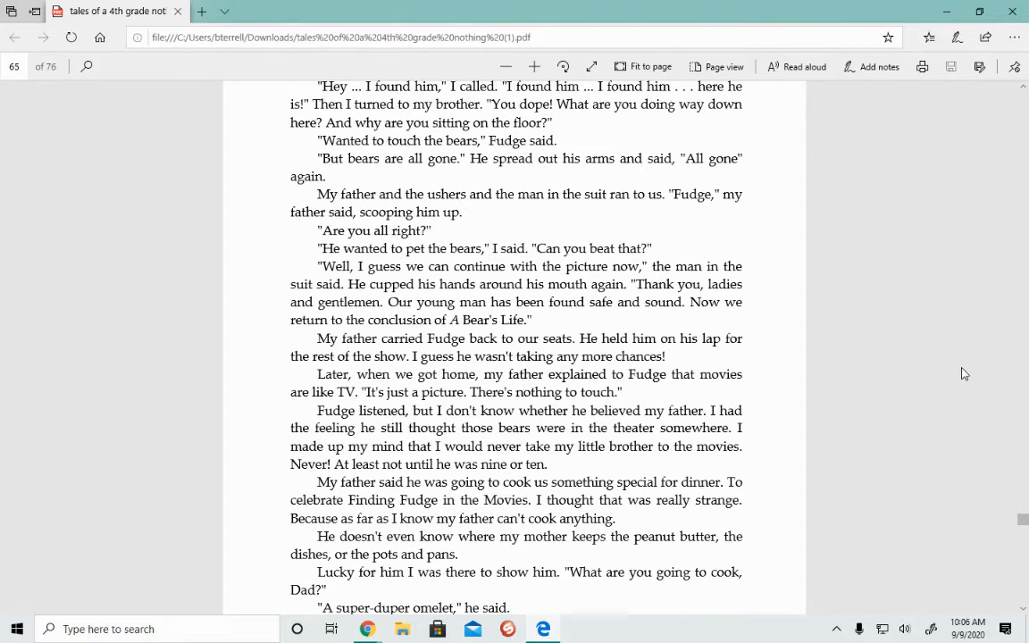
scroll(down, 3)
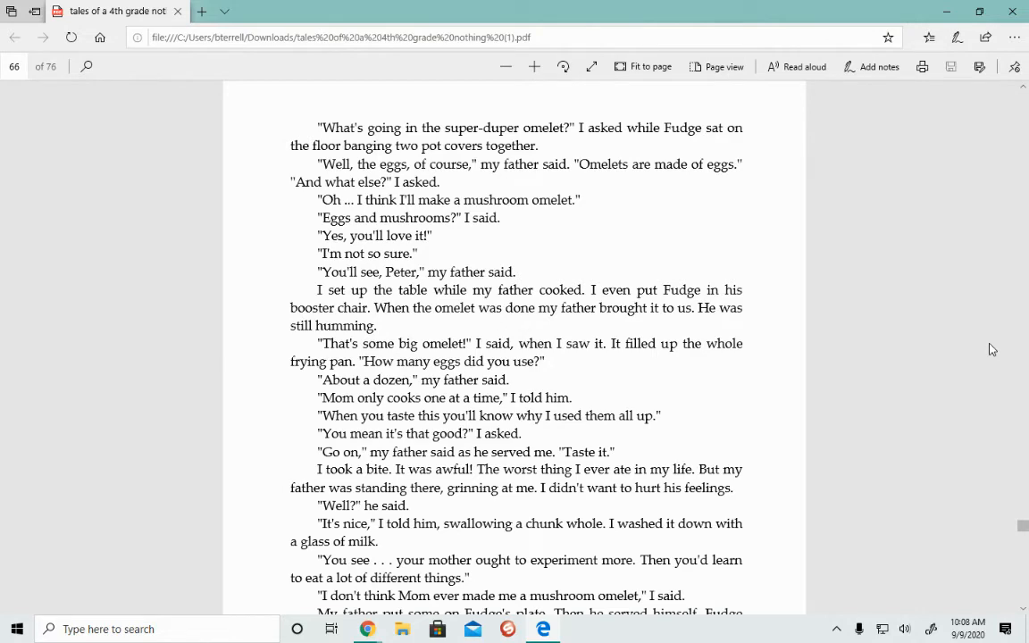
scroll(down, 3)
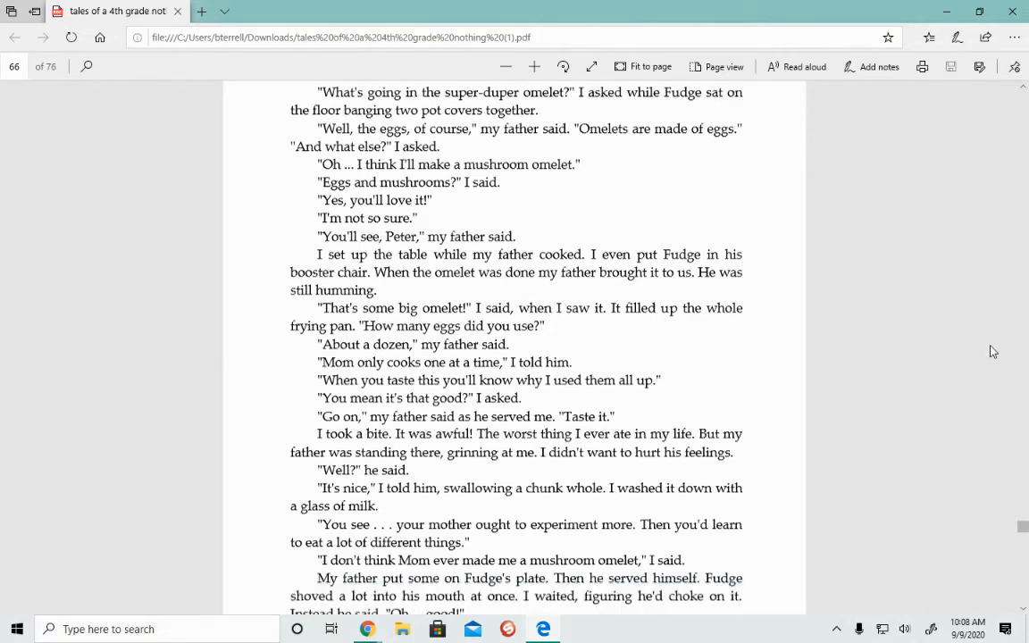
scroll(down, 3)
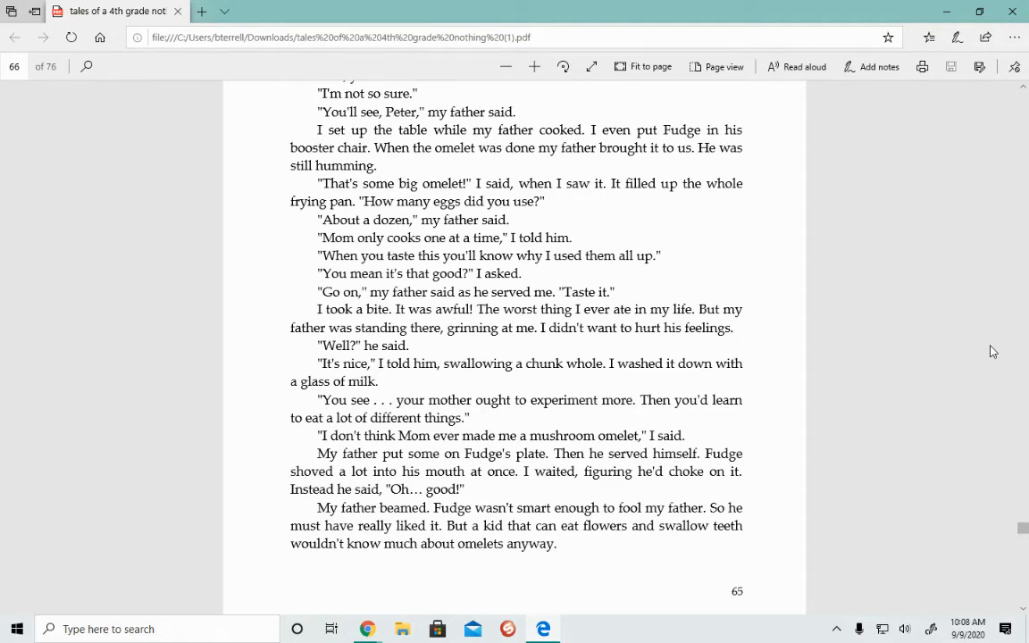
scroll(down, 3)
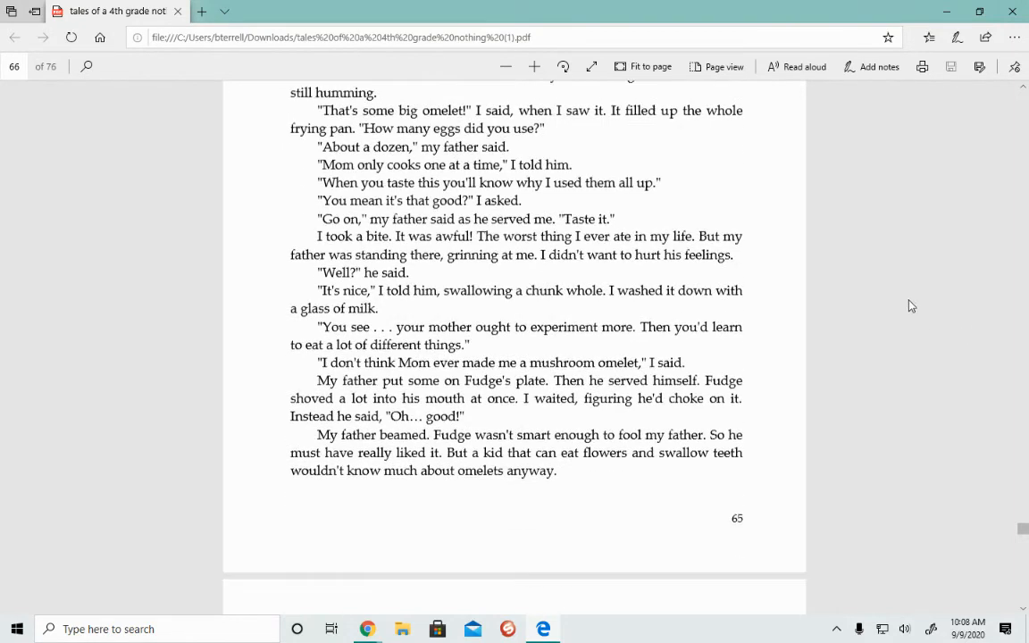
scroll(down, 3)
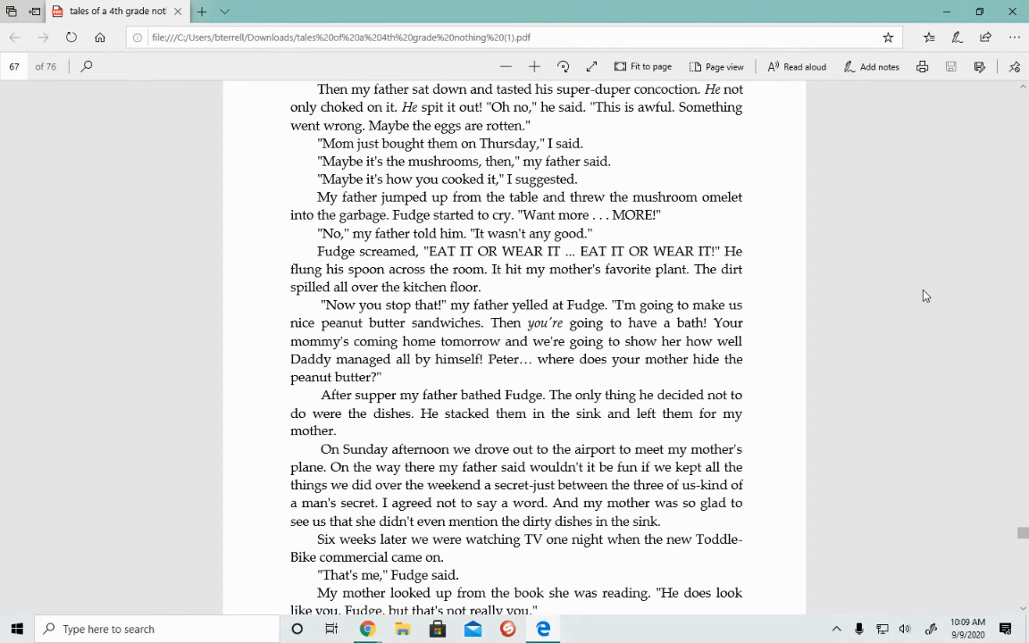
scroll(down, 3)
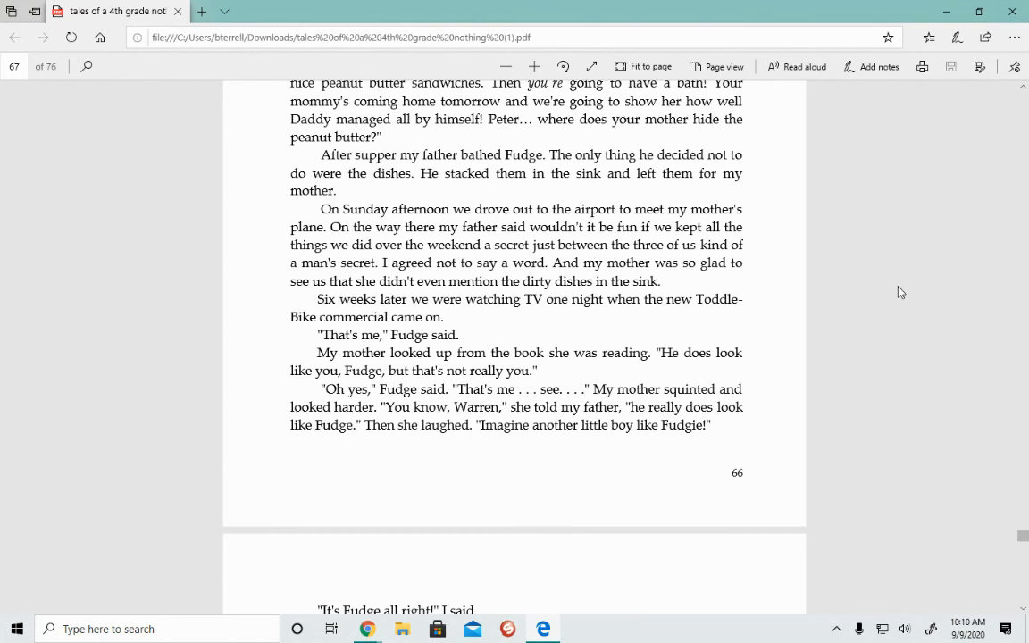
scroll(down, 3)
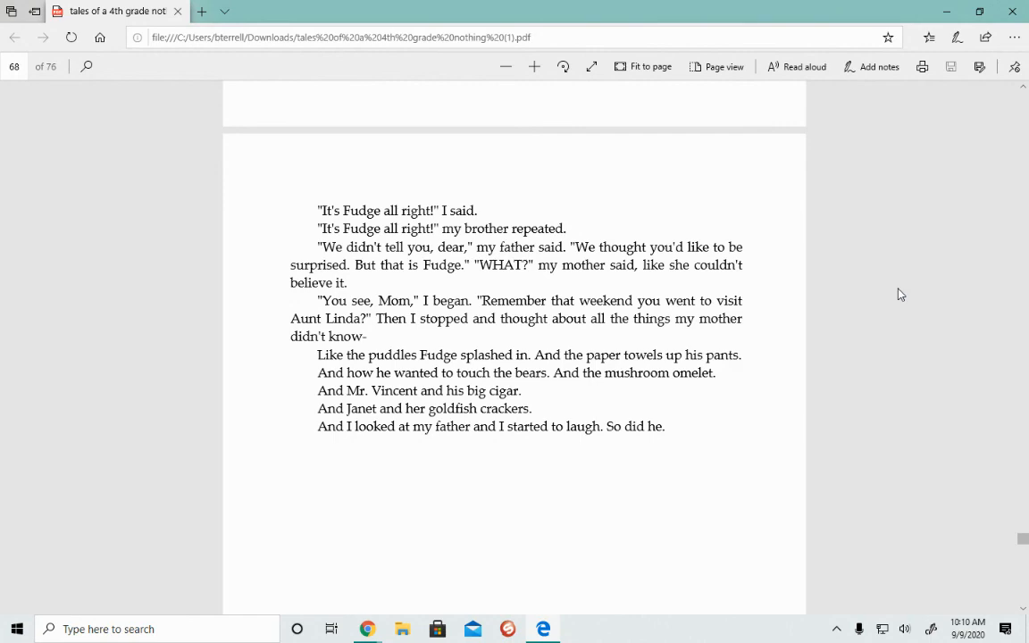
scroll(down, 3)
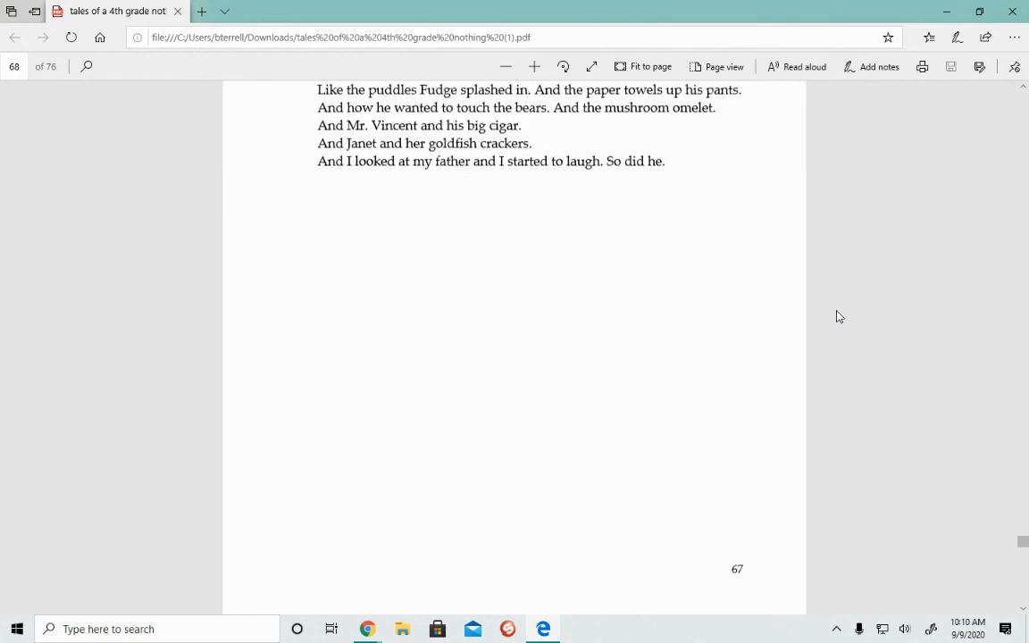
scroll(down, 3)
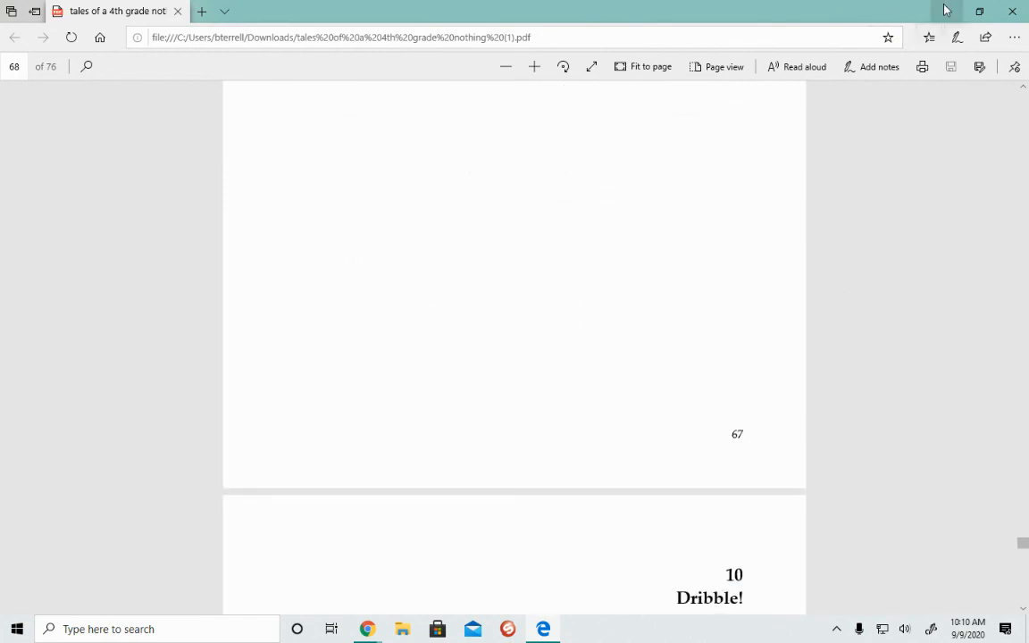